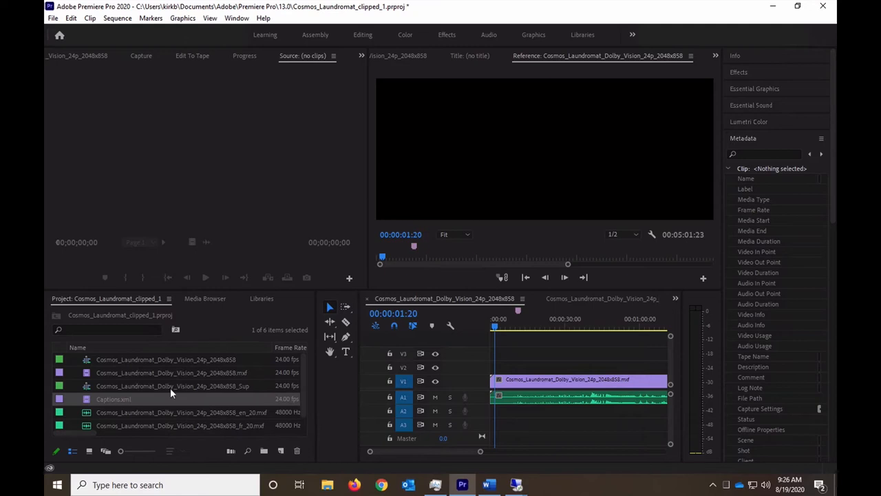
mouse_move(172, 385)
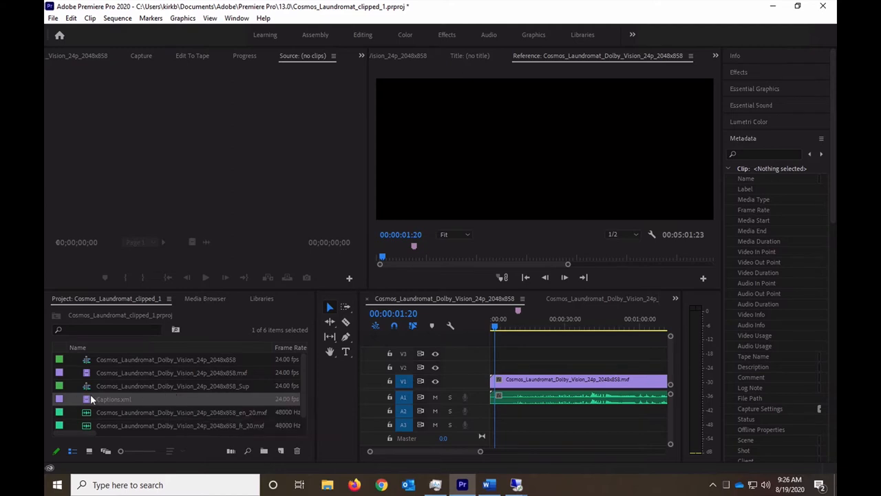
mouse_move(165, 425)
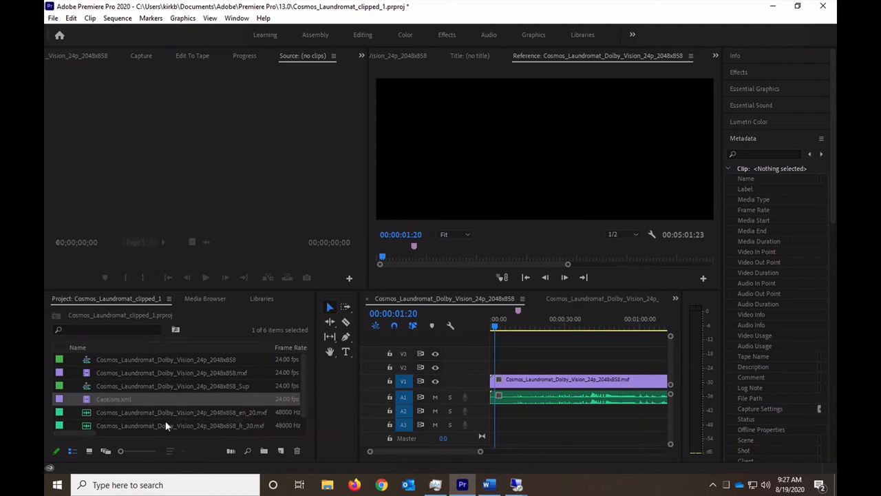
mouse_move(441, 306)
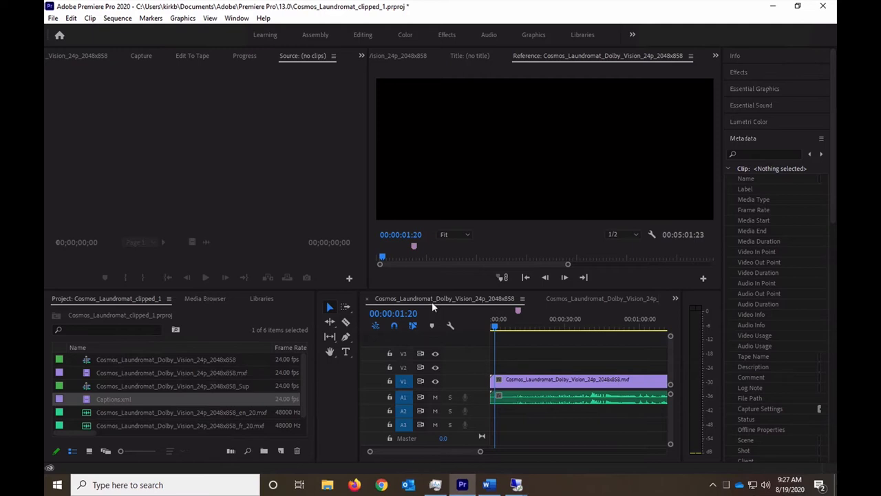
mouse_move(564, 306)
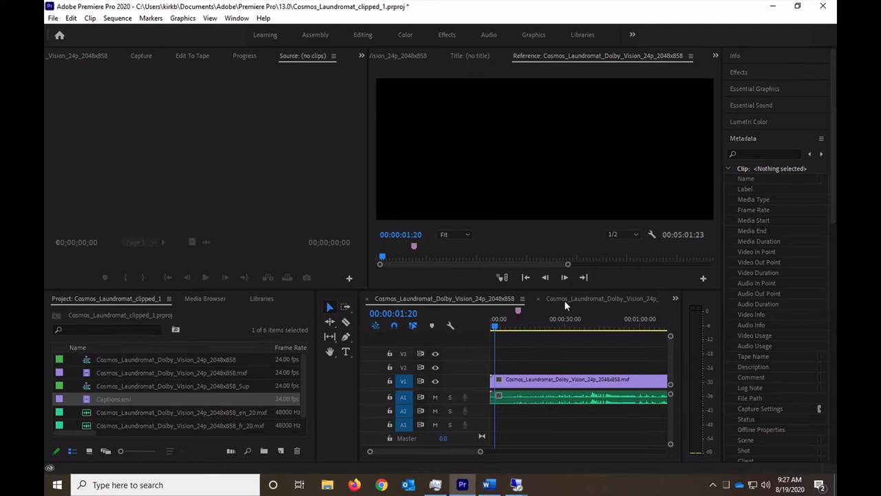
mouse_move(548, 297)
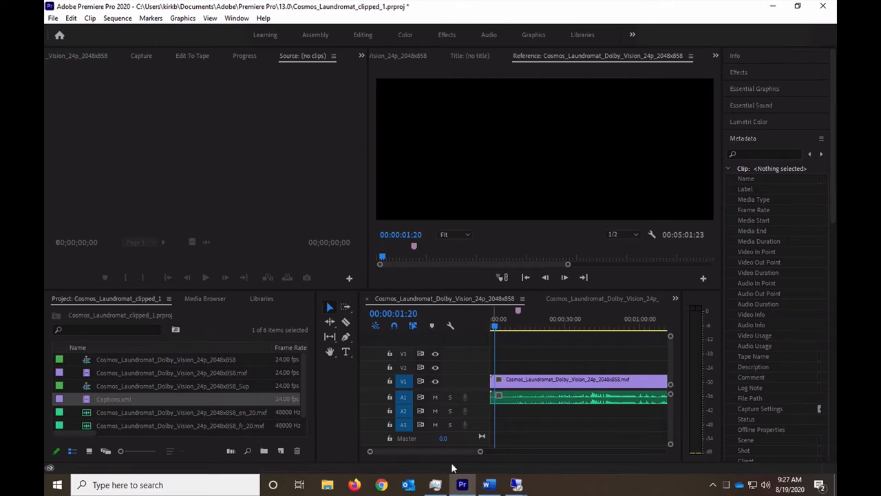
Scroll the timeline tabs to reach the second Cosmos_Laundromat_Dolby_Vision sequence
scroll("right", 3)
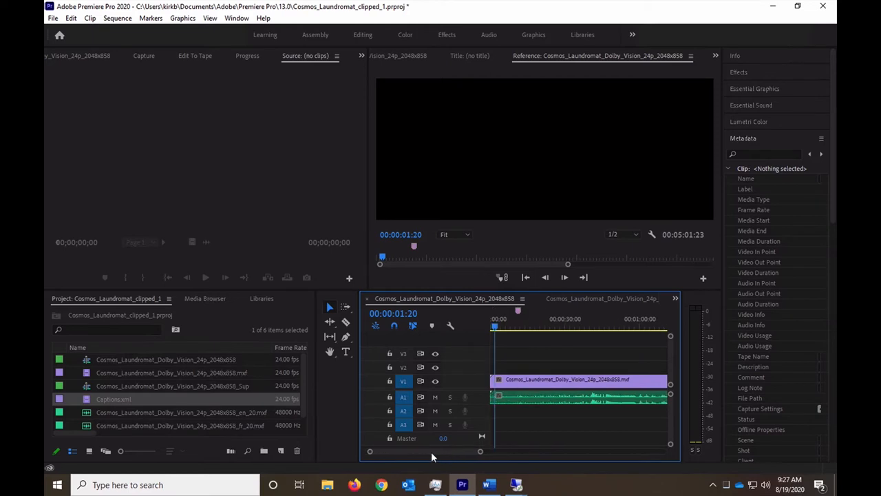
Show the Vantage IMF Producer panel from Window > Extensions
left_click(237, 18)
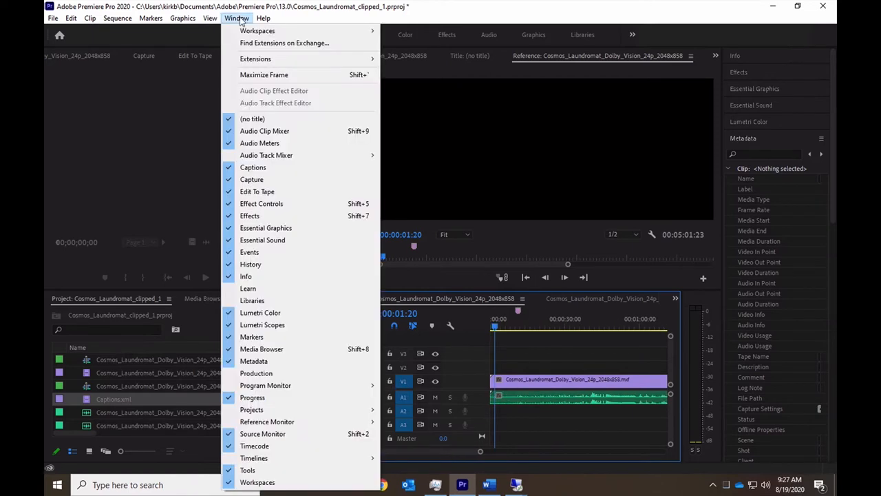
mouse_move(384, 58)
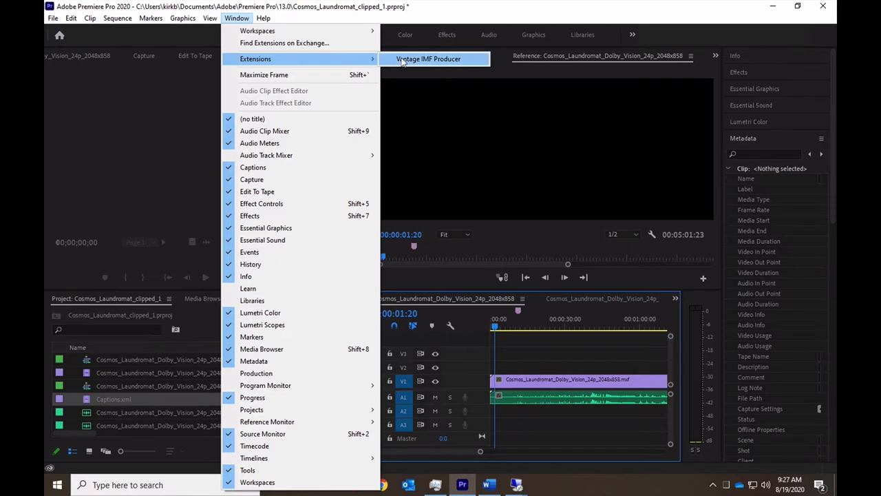
left_click(428, 57)
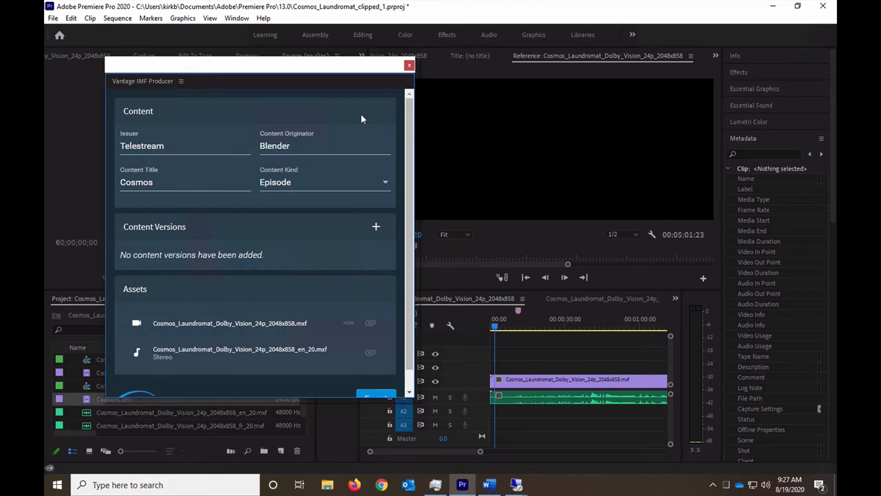
mouse_move(193, 193)
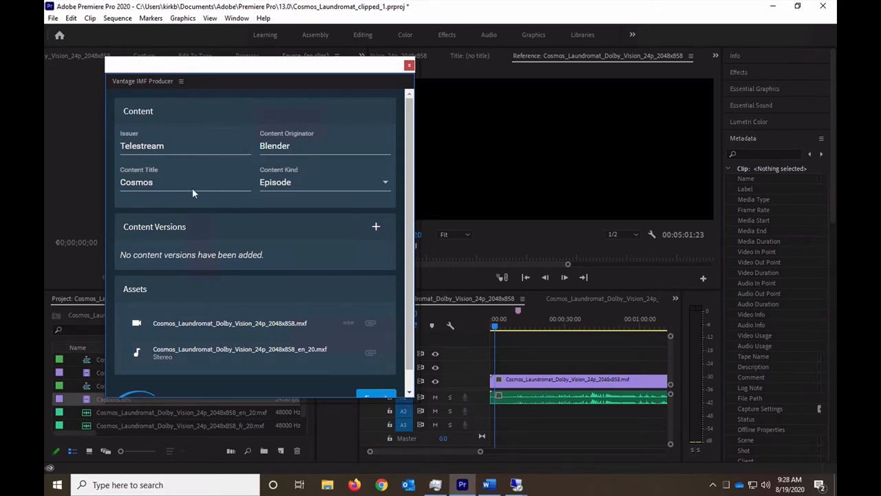
mouse_move(157, 242)
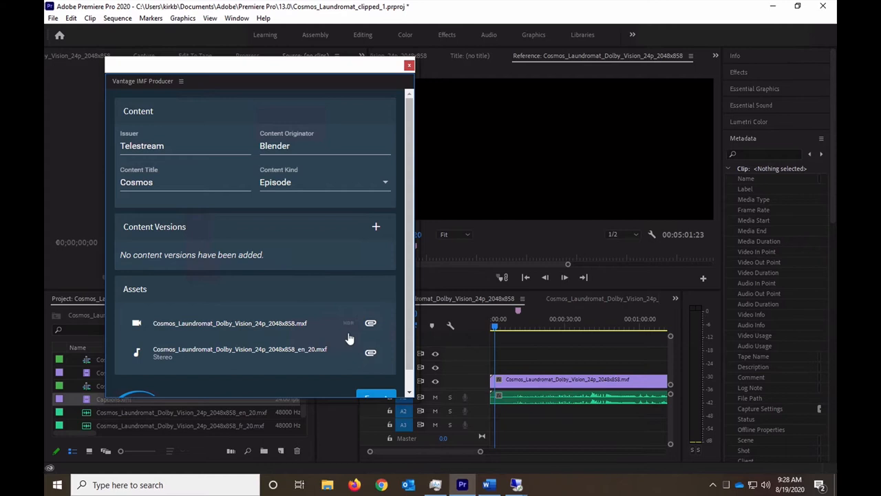
mouse_move(347, 331)
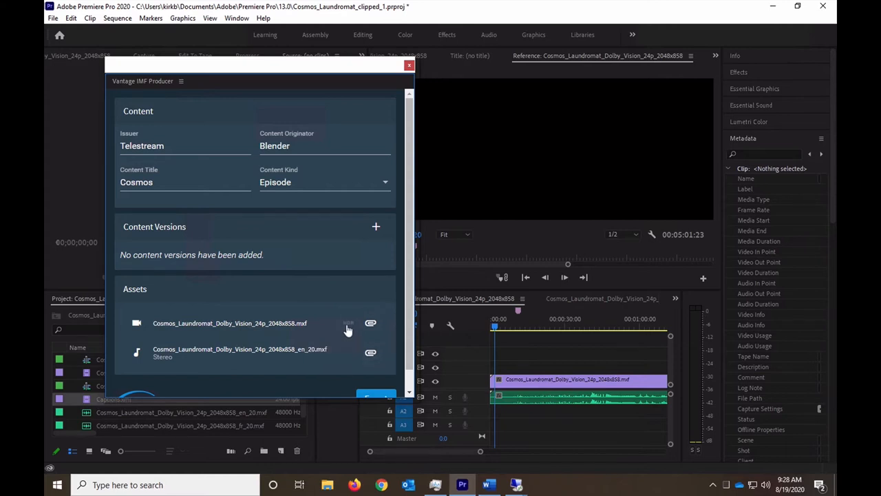
mouse_move(347, 331)
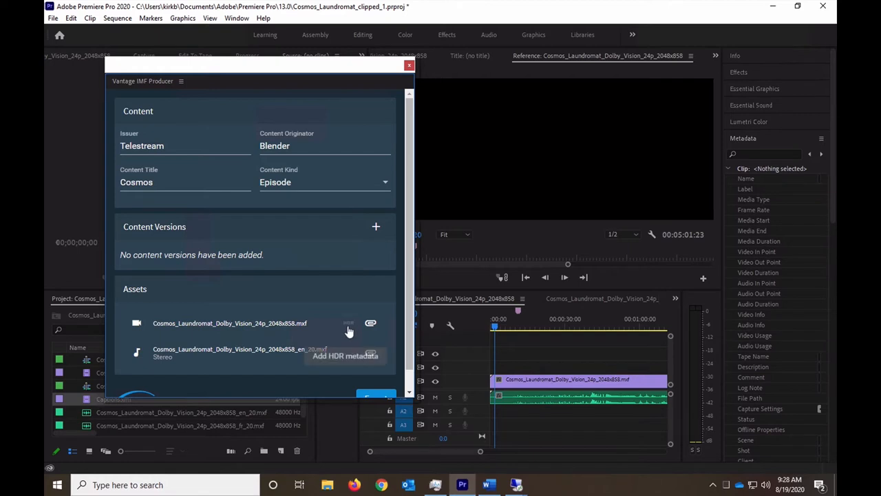
mouse_move(349, 347)
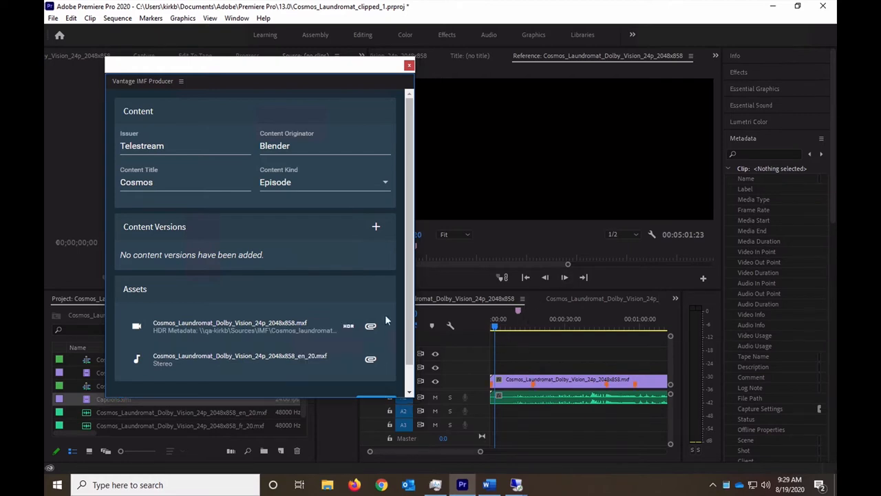
mouse_move(636, 392)
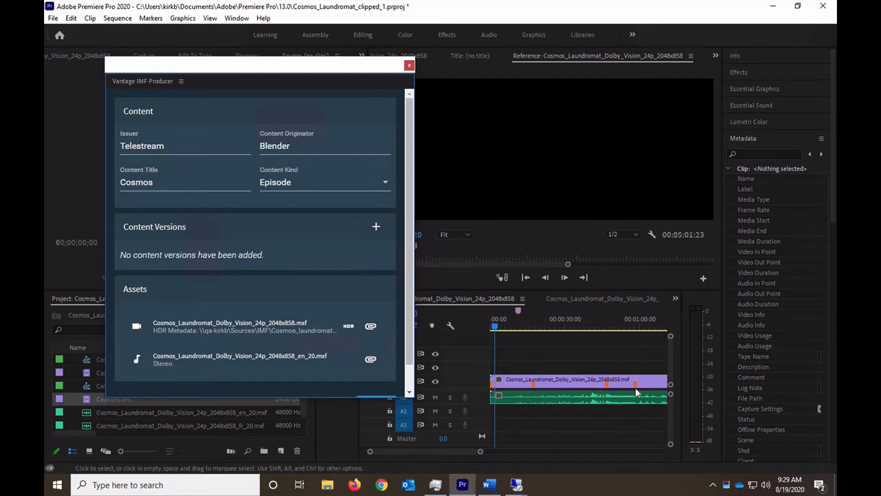
mouse_move(537, 391)
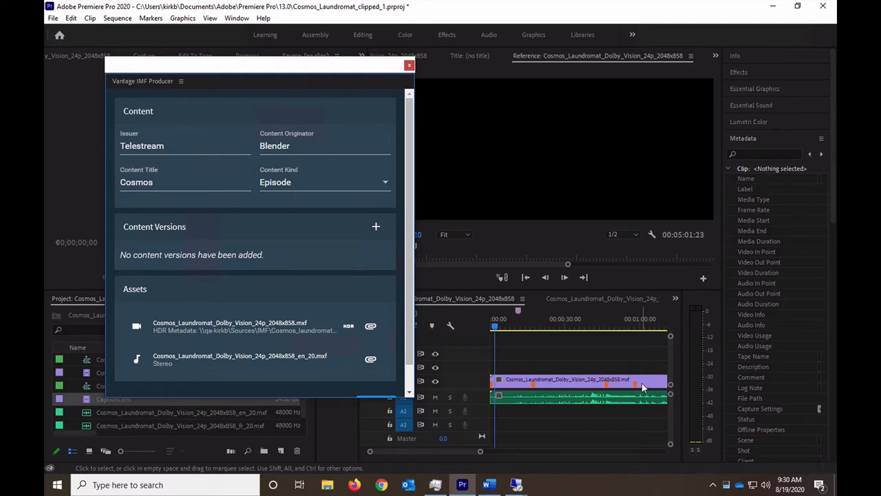
mouse_move(522, 314)
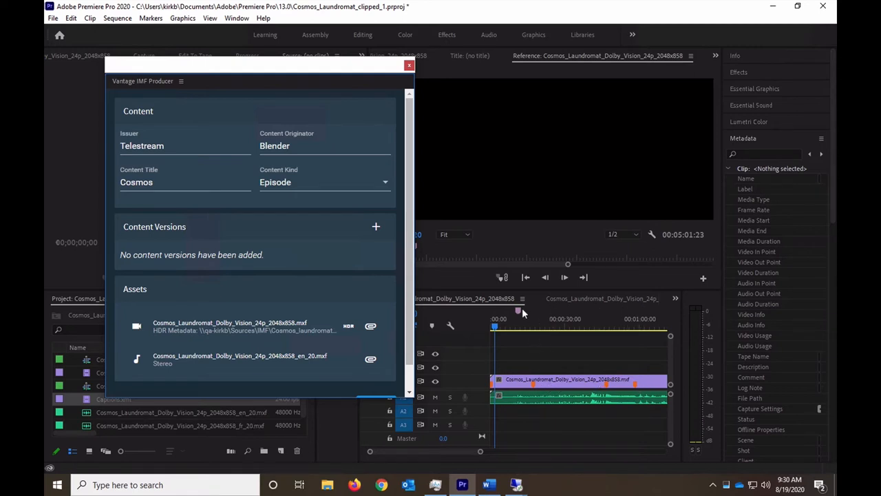
mouse_move(518, 314)
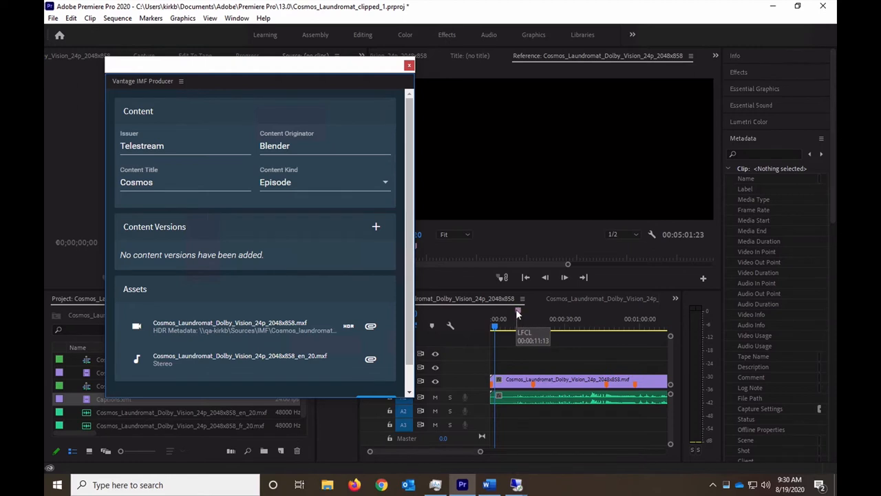
mouse_move(352, 366)
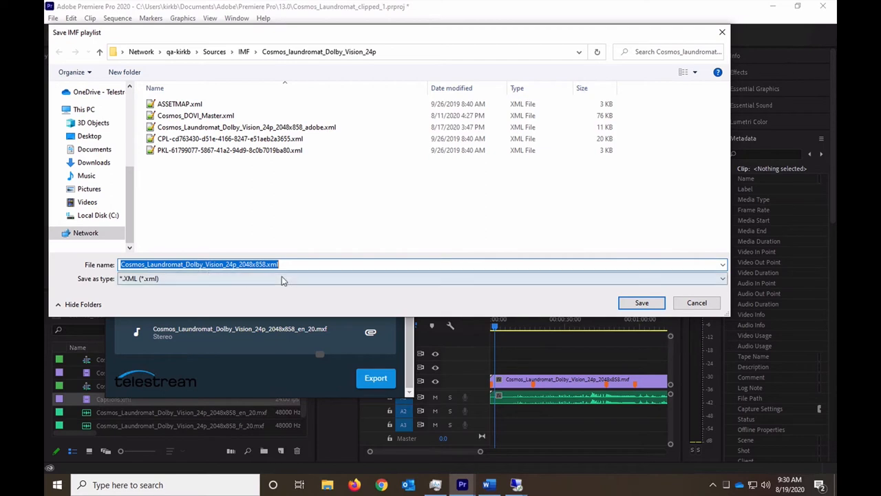
Save the IMF playlist XML into the Cosmos_Laundromat_Dolby_Vision_24p folder
left_click(642, 303)
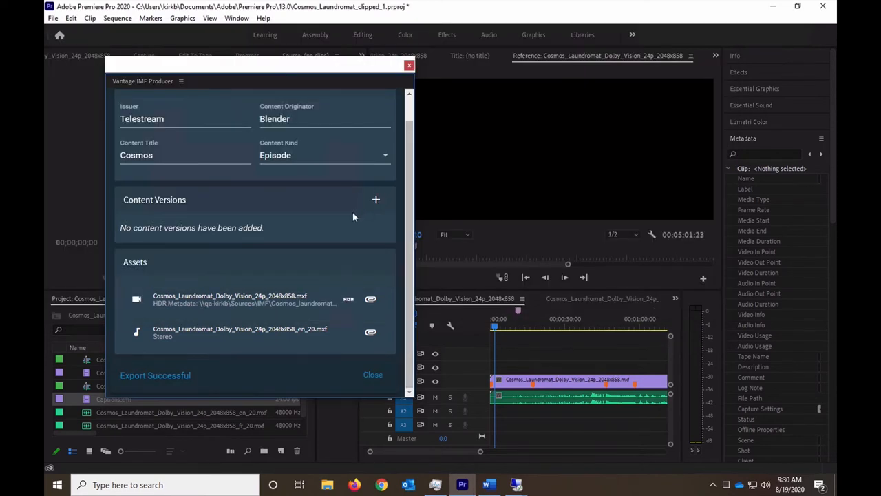
mouse_move(438, 303)
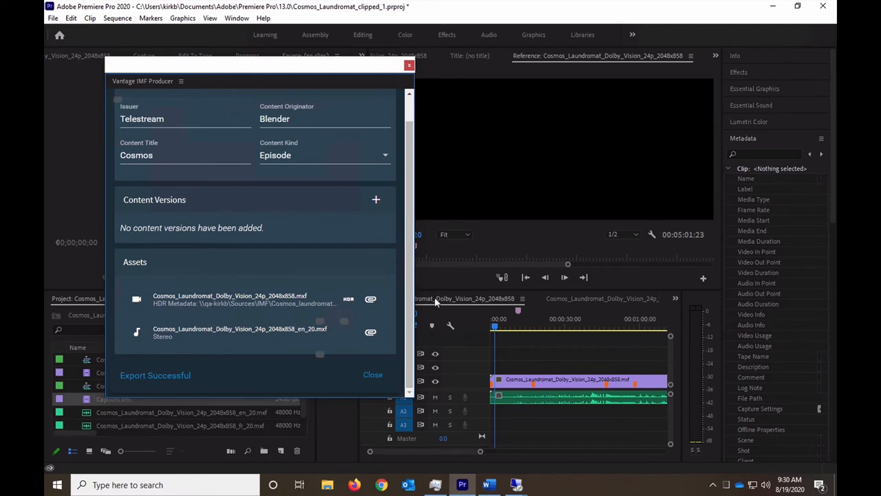
mouse_move(567, 303)
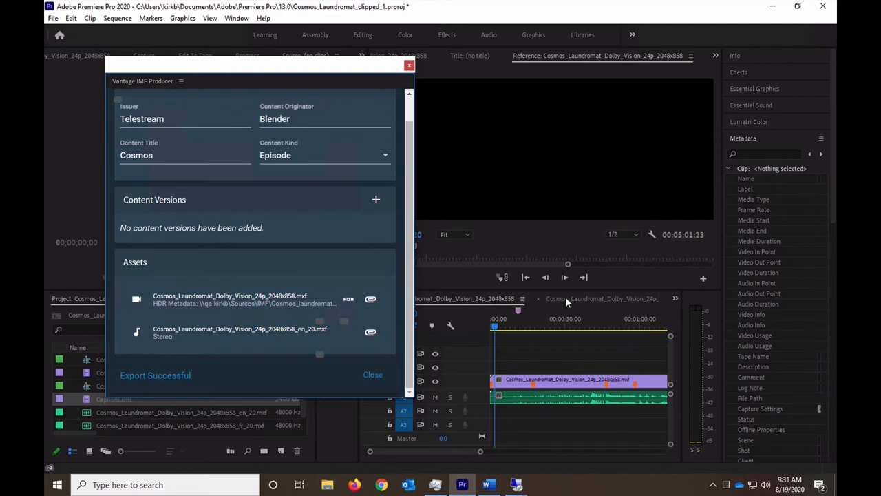
mouse_move(557, 308)
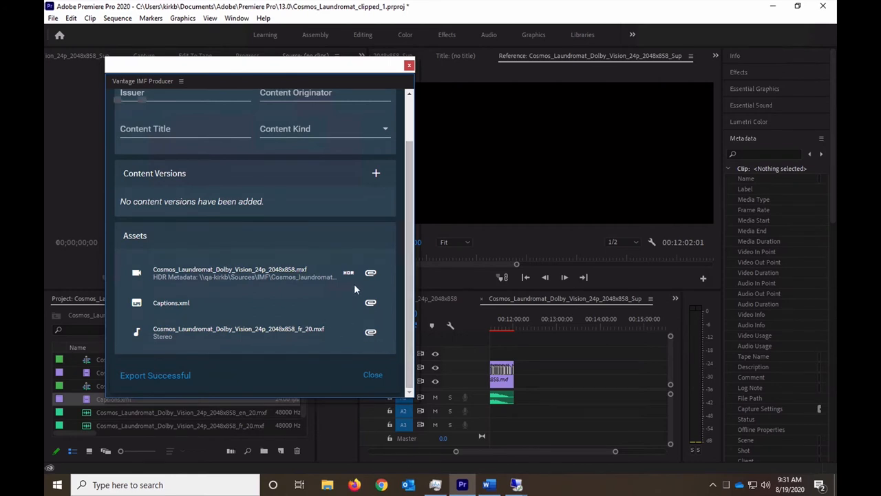
mouse_move(349, 273)
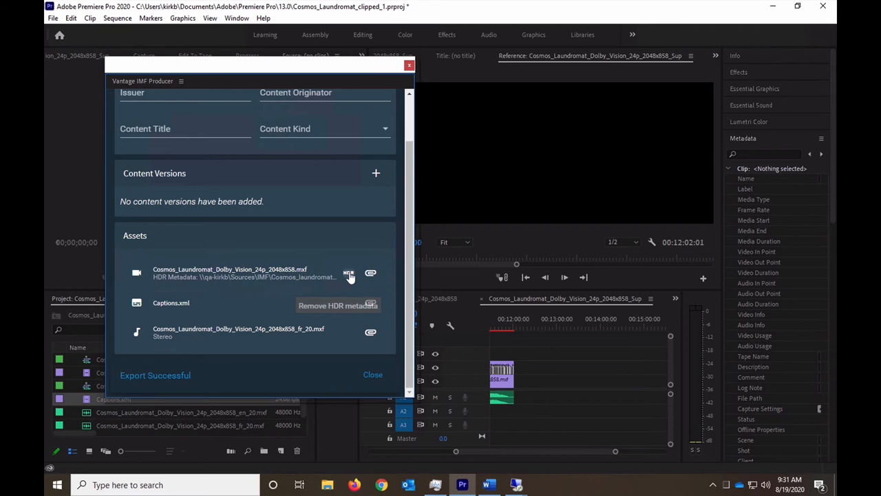
Switch to the other sequence tab so the IMF Producer lists its assets with Captions.xml
left_click(350, 272)
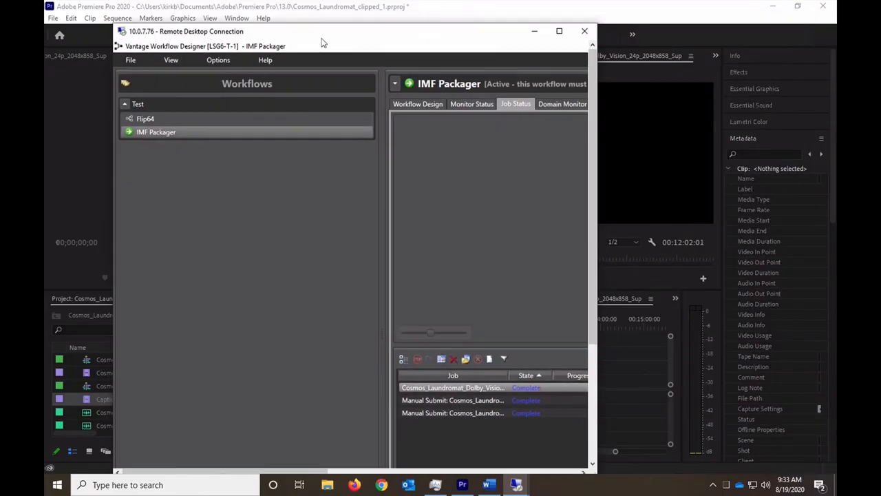
Maximize the remote window and edit the IMF Packager workflow design
left_click(559, 30)
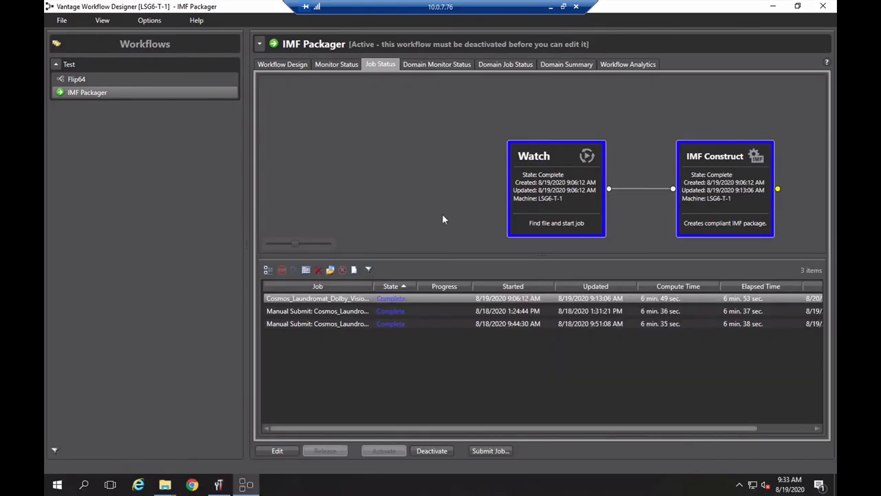
left_click(276, 450)
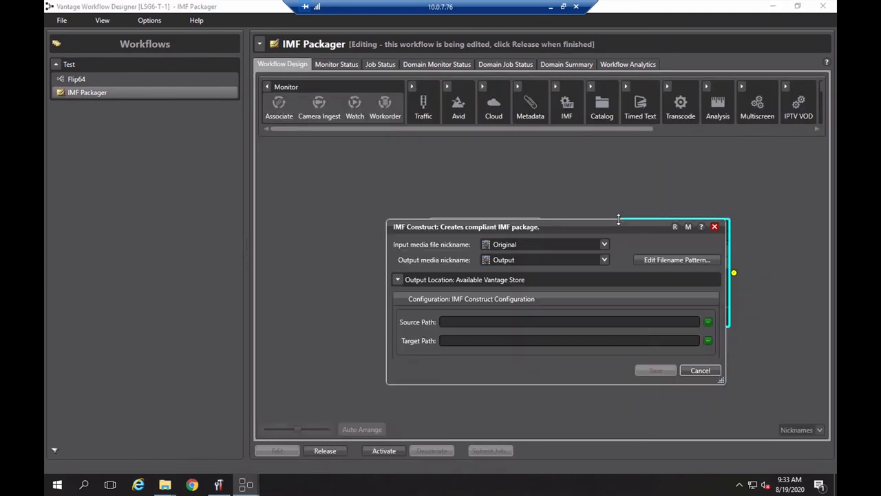
mouse_move(544, 244)
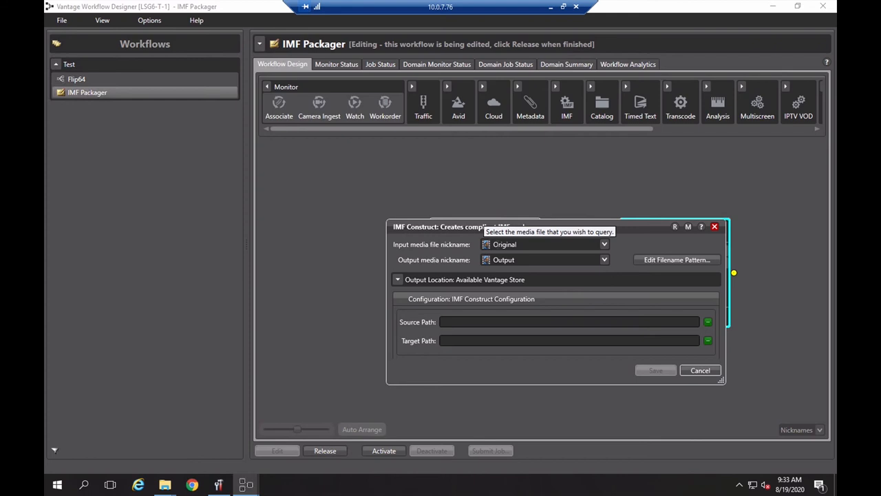
mouse_move(443, 371)
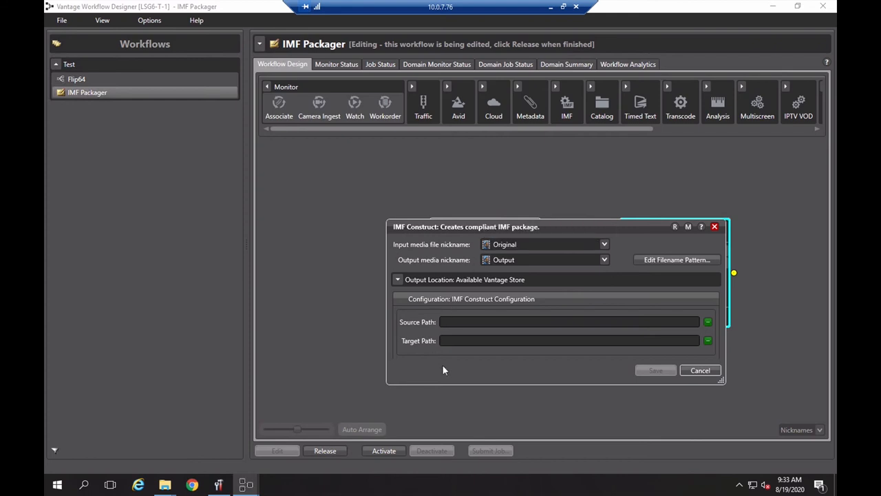
mouse_move(441, 336)
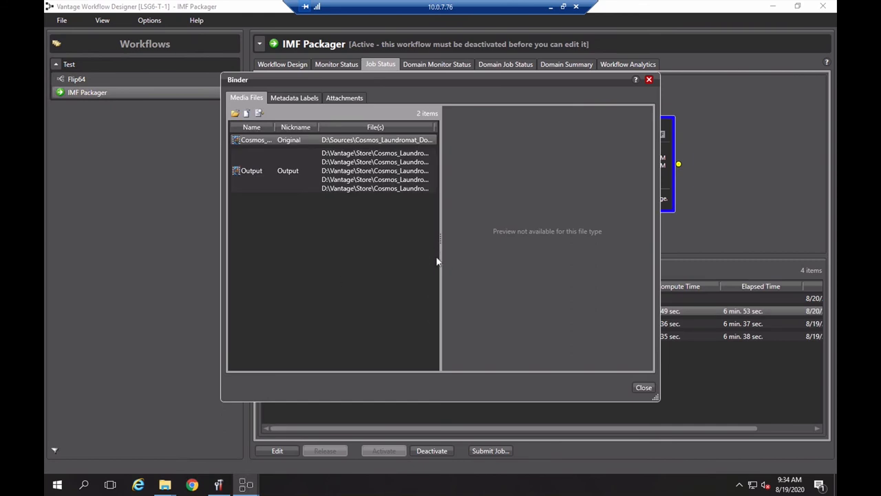
Widen the media file list and File(s) column to read the packaged output paths
left_click_drag(439, 232, 585, 231)
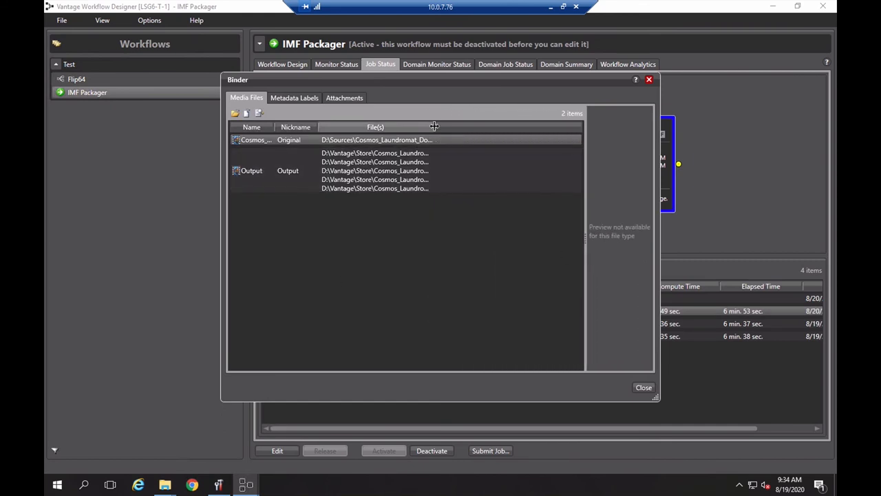
left_click_drag(433, 126, 558, 127)
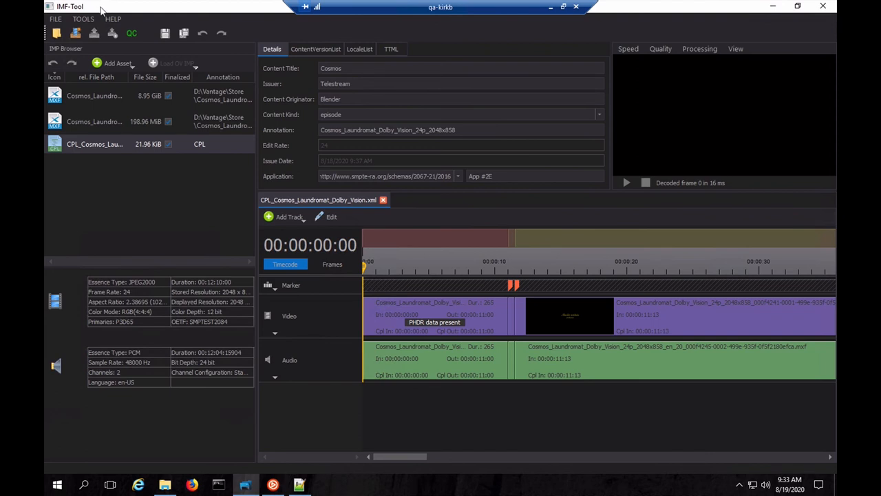
mouse_move(99, 190)
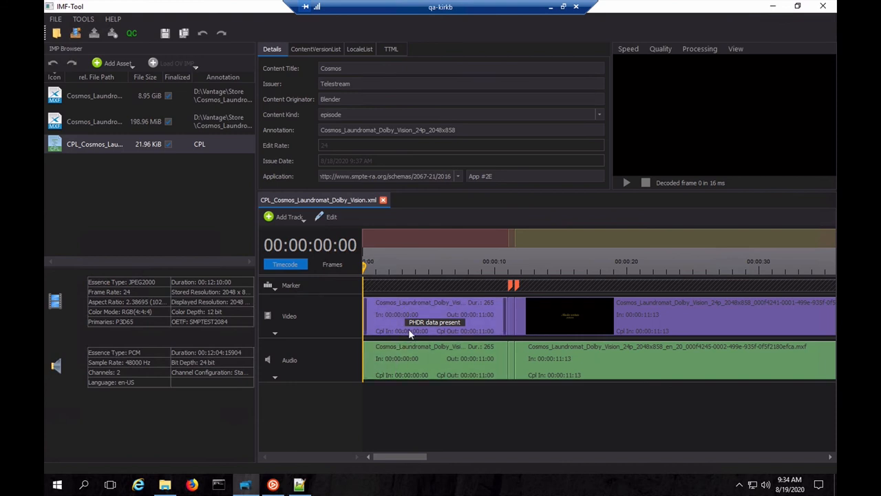
mouse_move(441, 332)
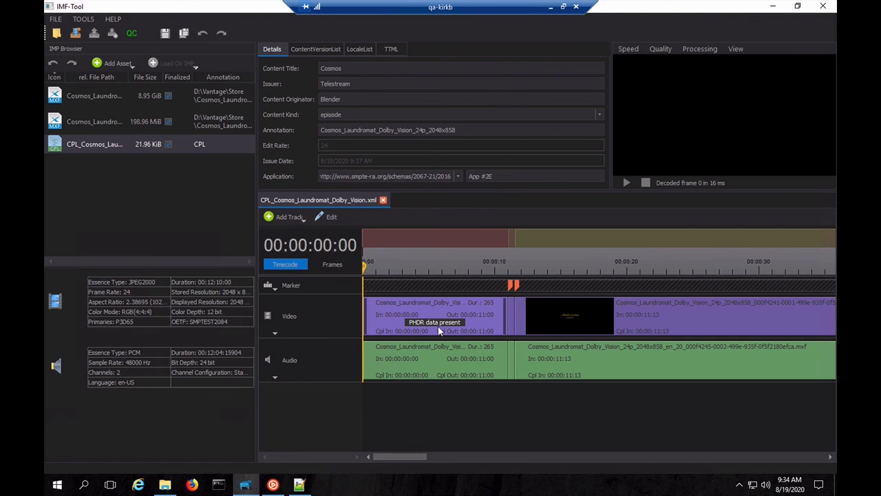
mouse_move(482, 289)
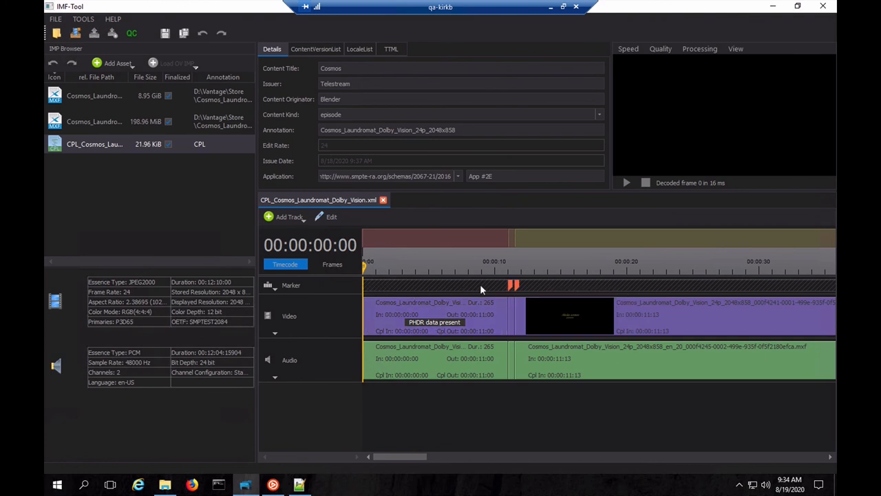